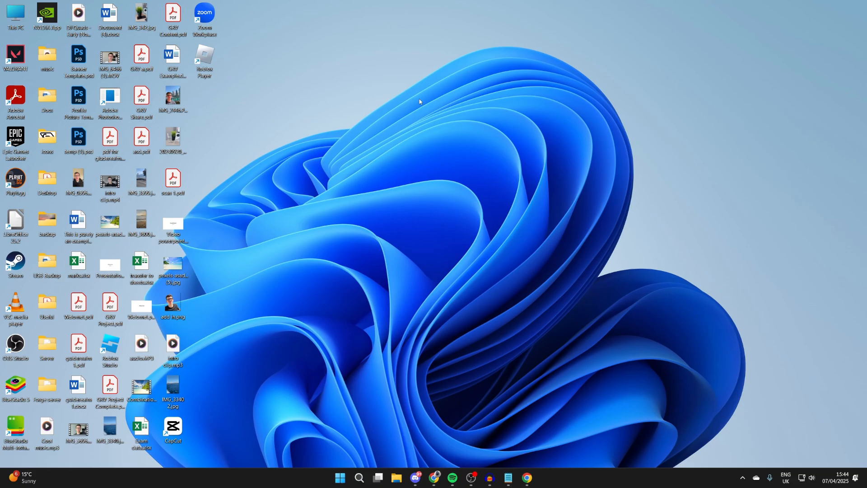
Step: Search Windows from the taskbar and launch Windows PowerShell as administrator
{"action": "left_click", "coordinate": [359, 477]}
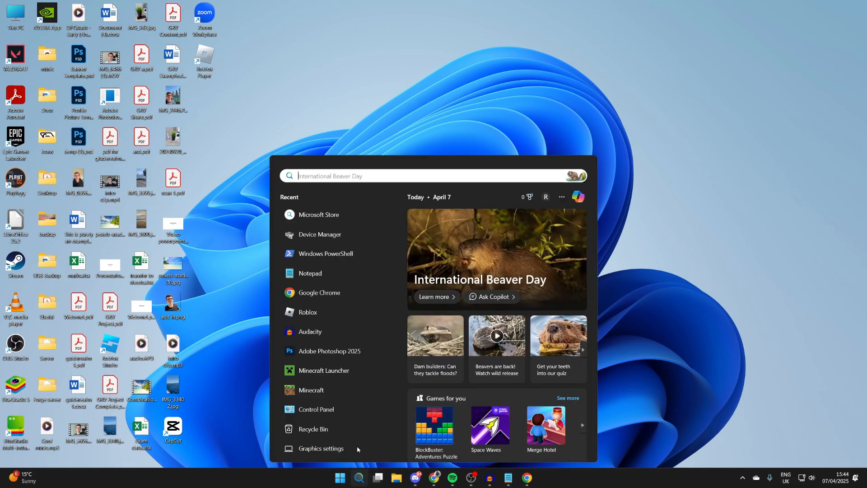
{"action": "type", "text": "microsoft sto"}
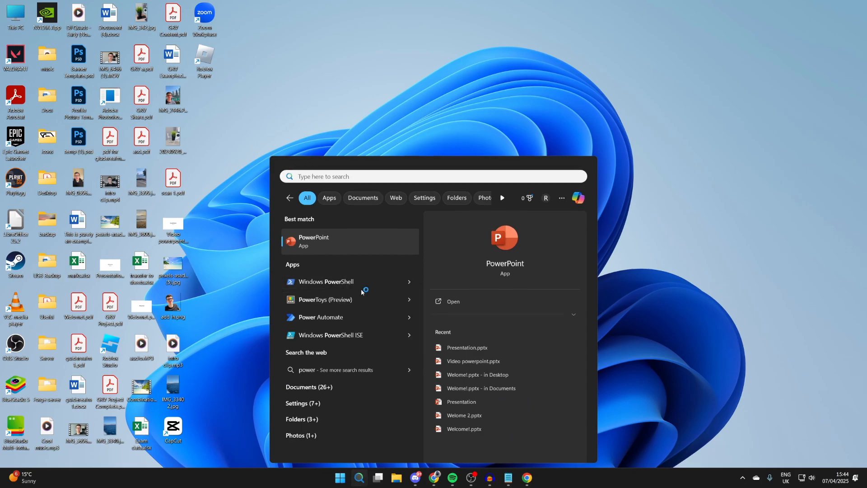
{"action": "left_click", "coordinate": [326, 281]}
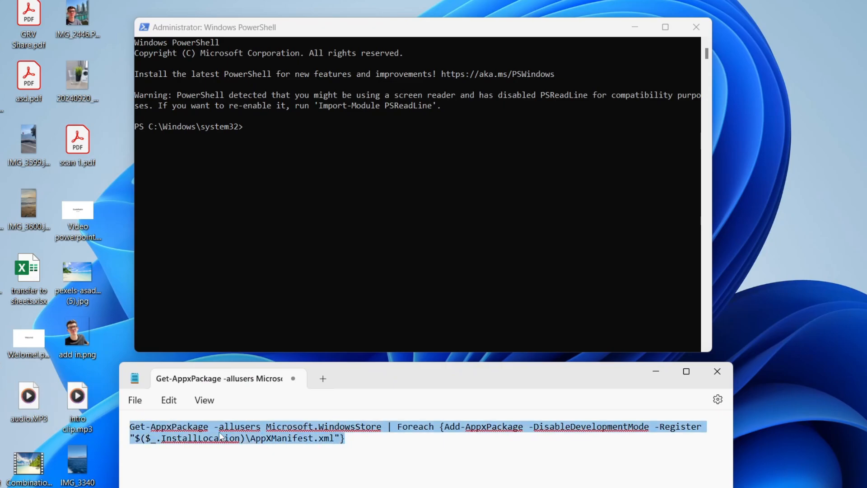
Step: Run 'Get-AppxPackage -allusers Microsoft.WindowsStore | Foreach {Add-AppxPackage ...}' in admin PowerShell
{"action": "right_click", "coordinate": [219, 436]}
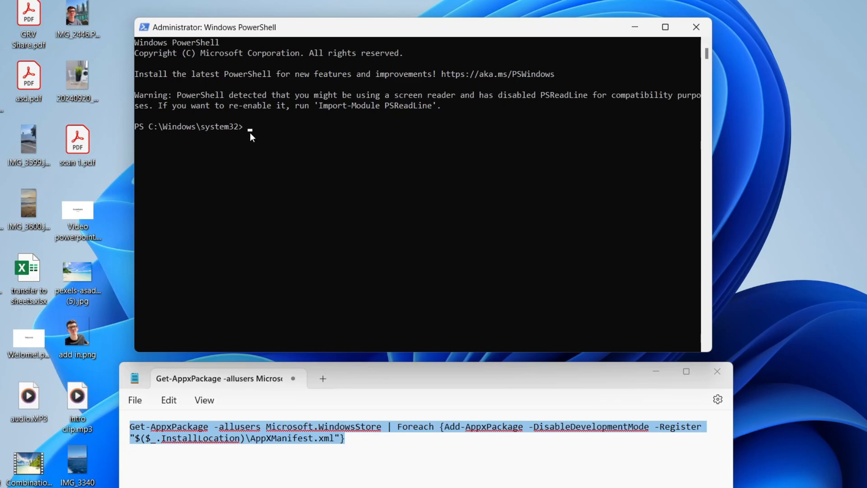
{"action": "type", "text": "Get-AppxPackage -allusers Microsoft.WindowsStore | Foreach {Add-AppxPackage -DisableDevelopmentMode -Register \"$($_.InstallLocation)\\AppXManifest.xml\"}"}
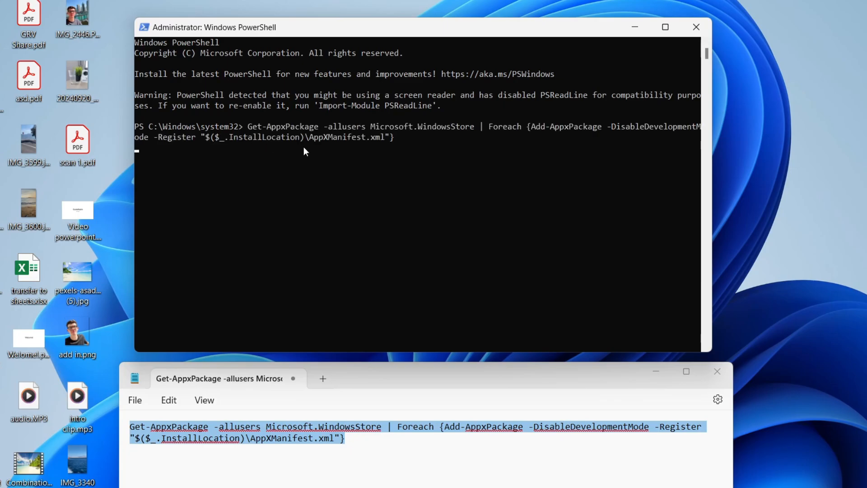
{"action": "key", "text": "Enter"}
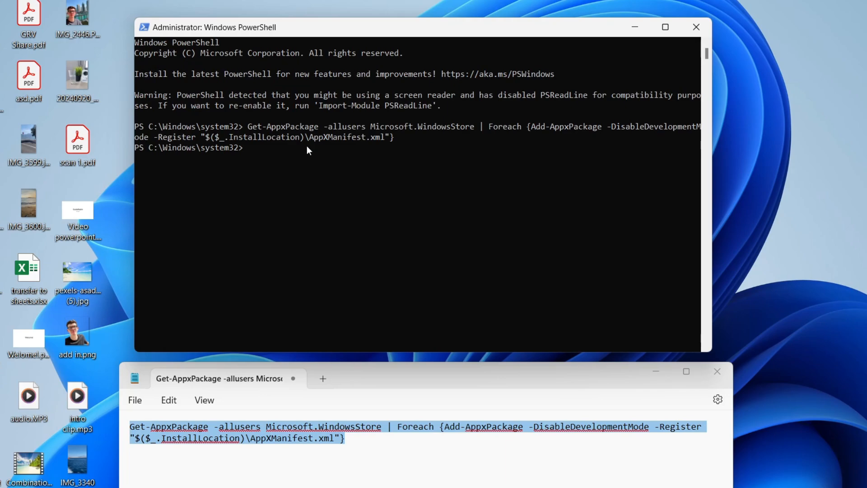
{"action": "mouse_move", "coordinate": [512, 151]}
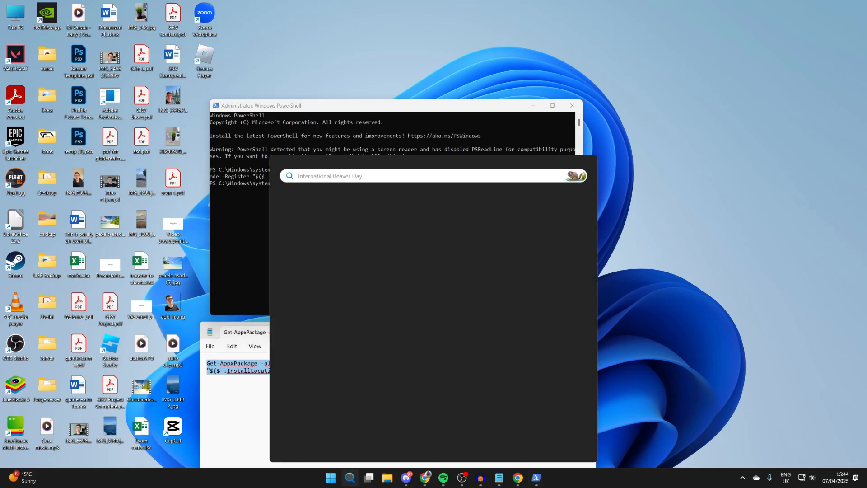
Step: Search 'micro' in Windows search and launch Microsoft Store from the results
{"action": "type", "text": "micro"}
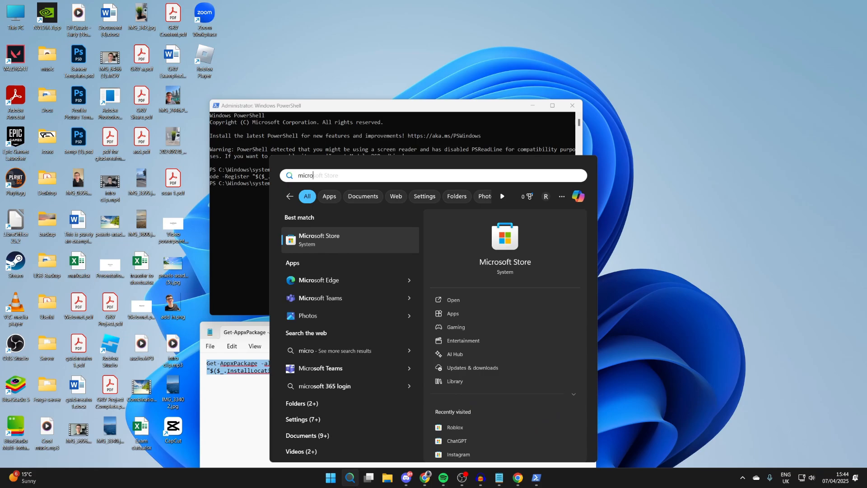
{"action": "left_click", "coordinate": [319, 239]}
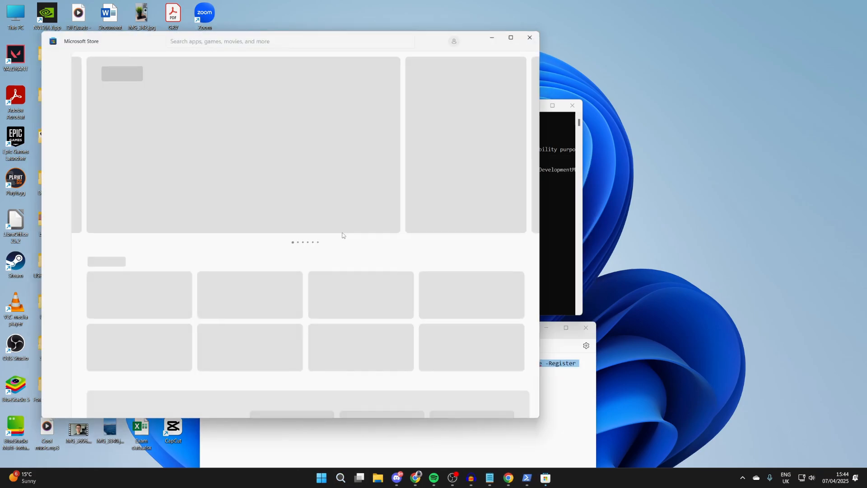